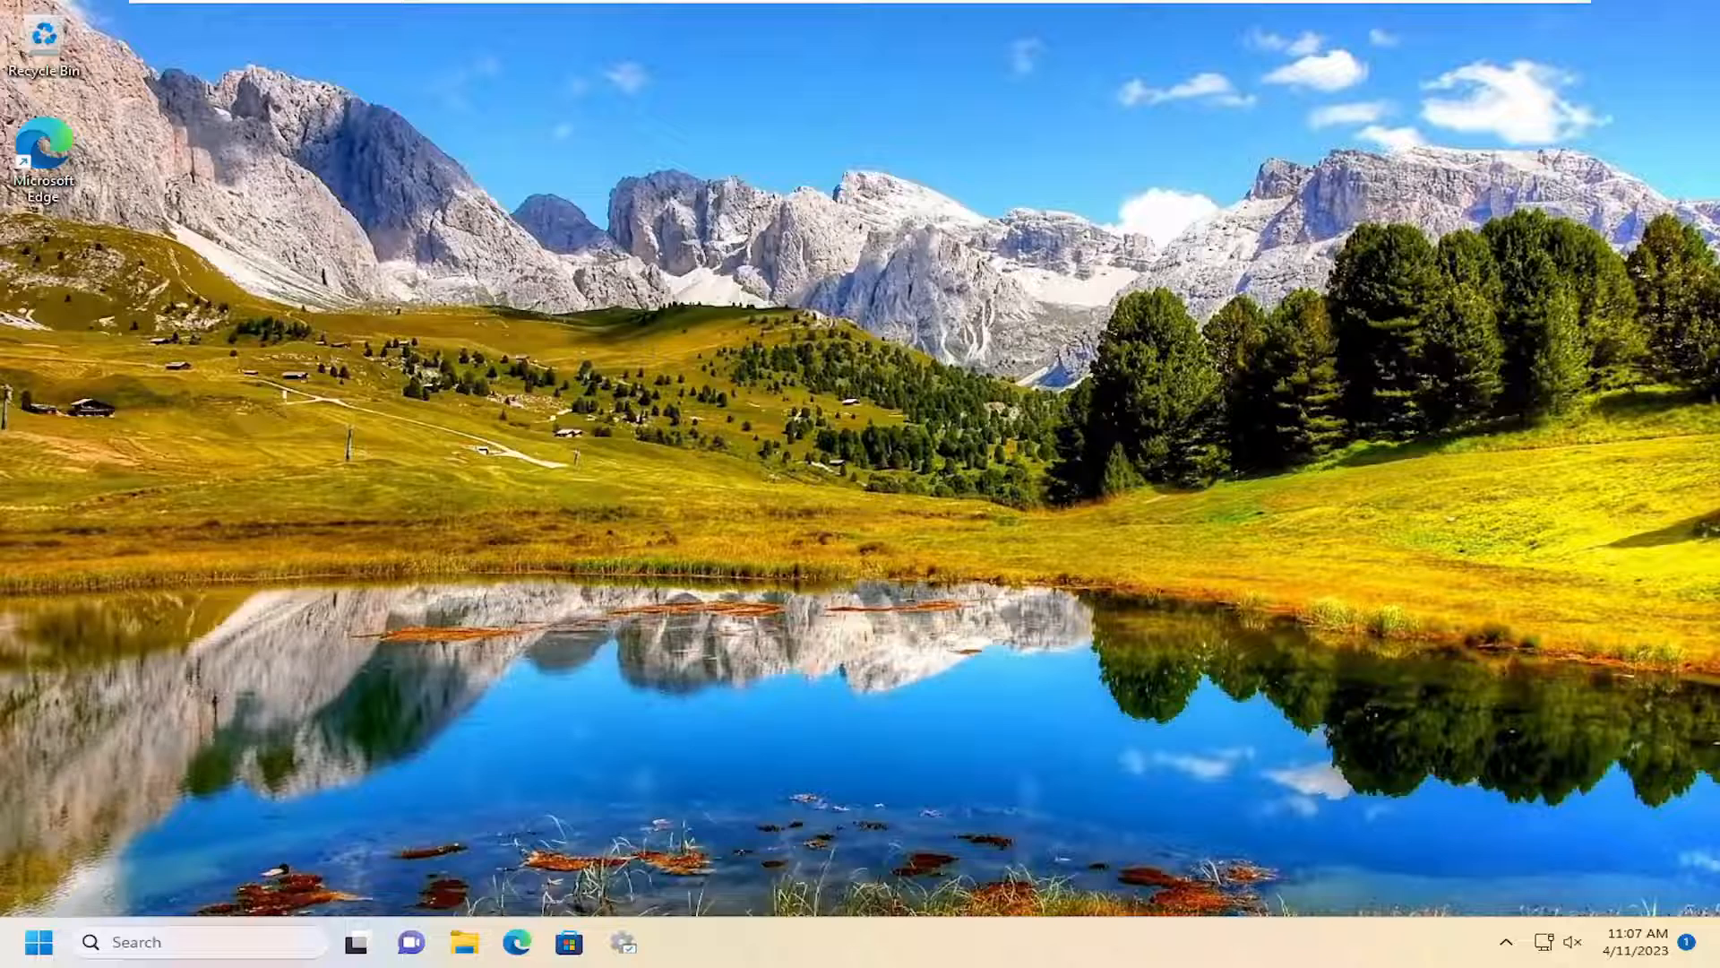
# Launch Microsoft Store by searching 'store' in Windows Search and choosing the Best match
pyautogui.write('store')
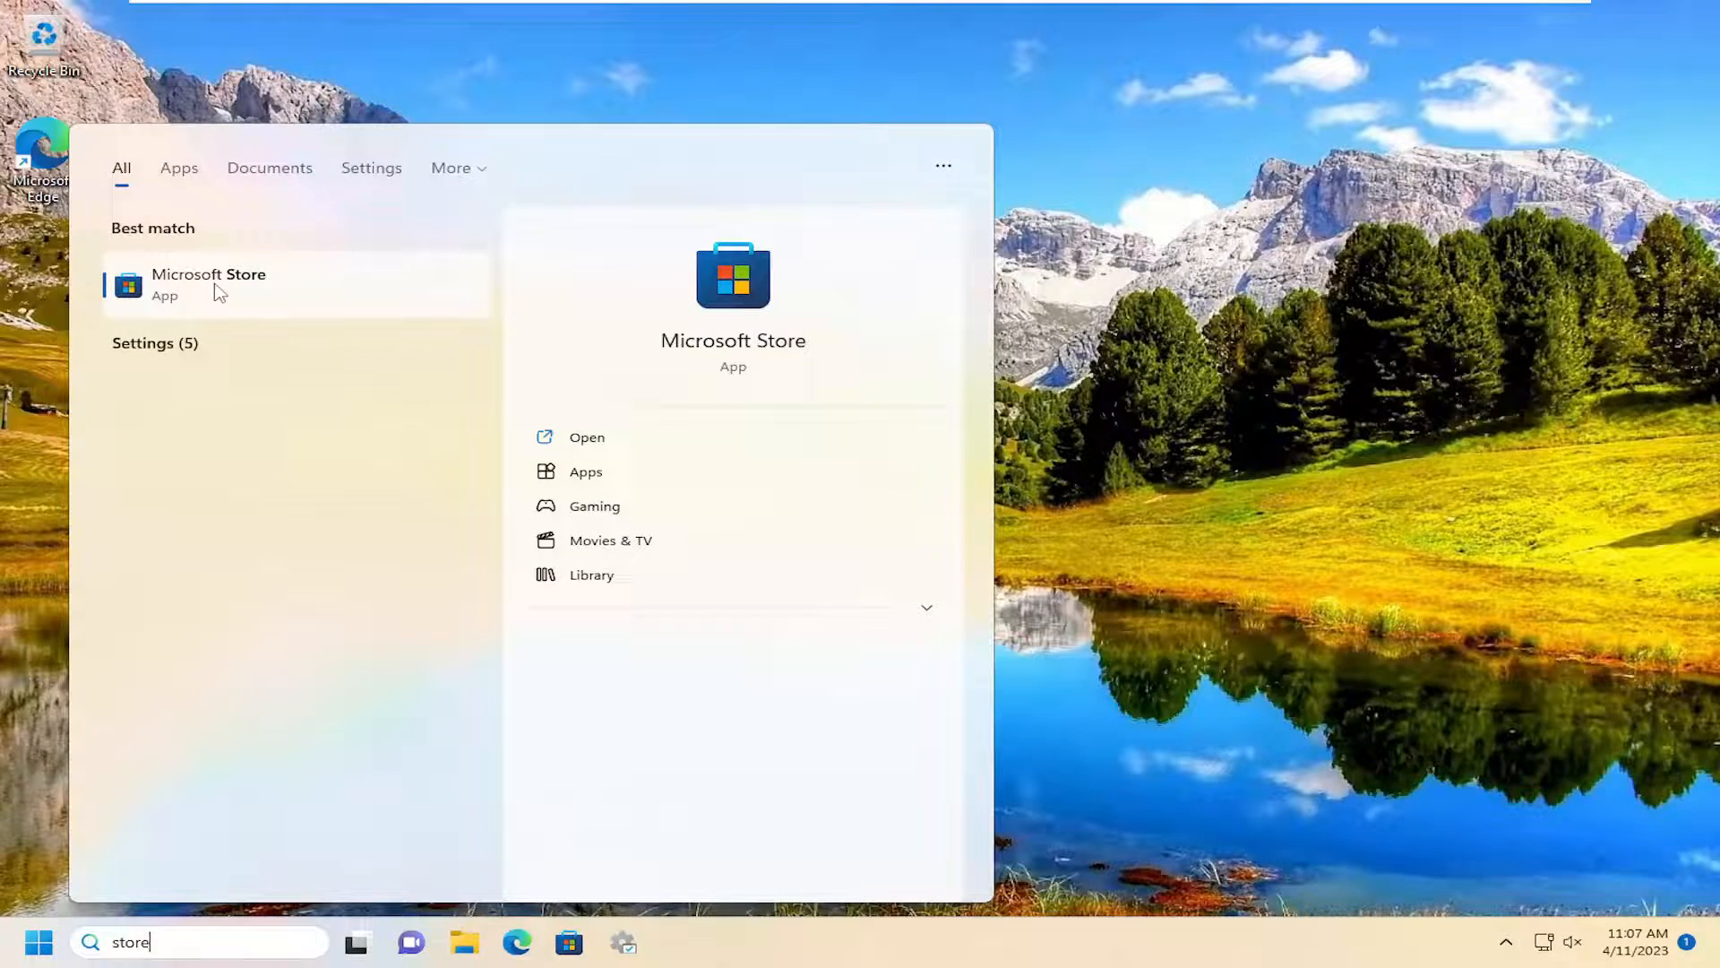
pyautogui.click(208, 285)
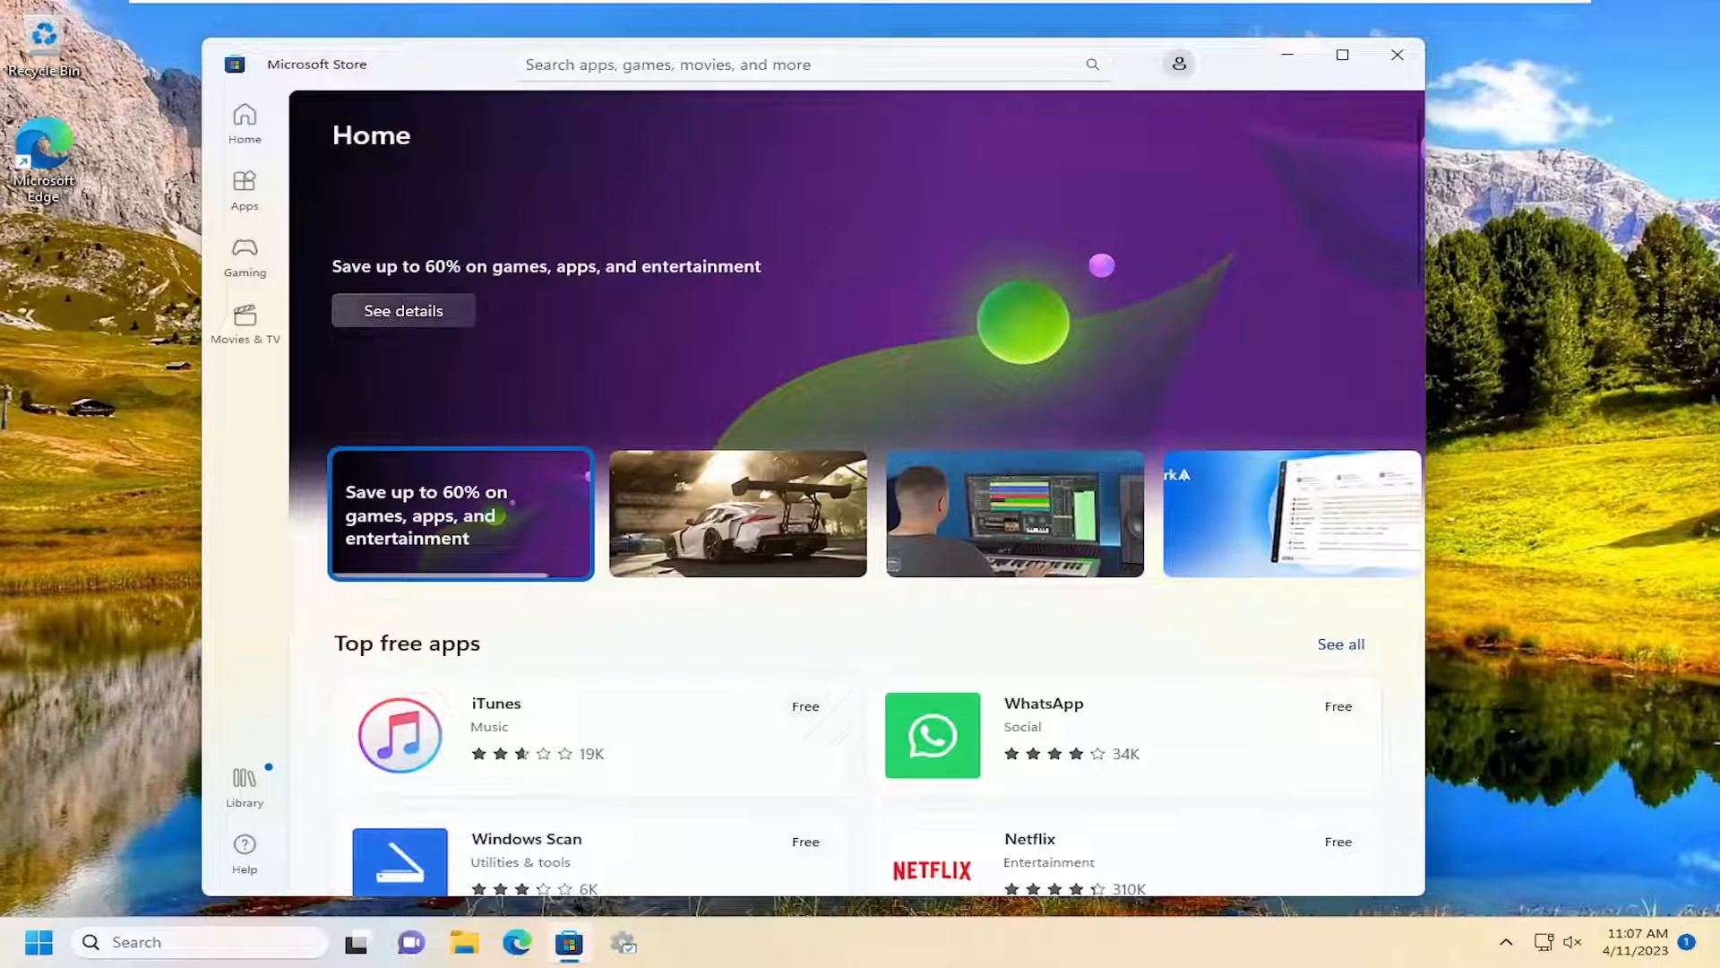
# Search the Store catalogue for 'snapchat' so its listing tops the results
pyautogui.click(811, 64)
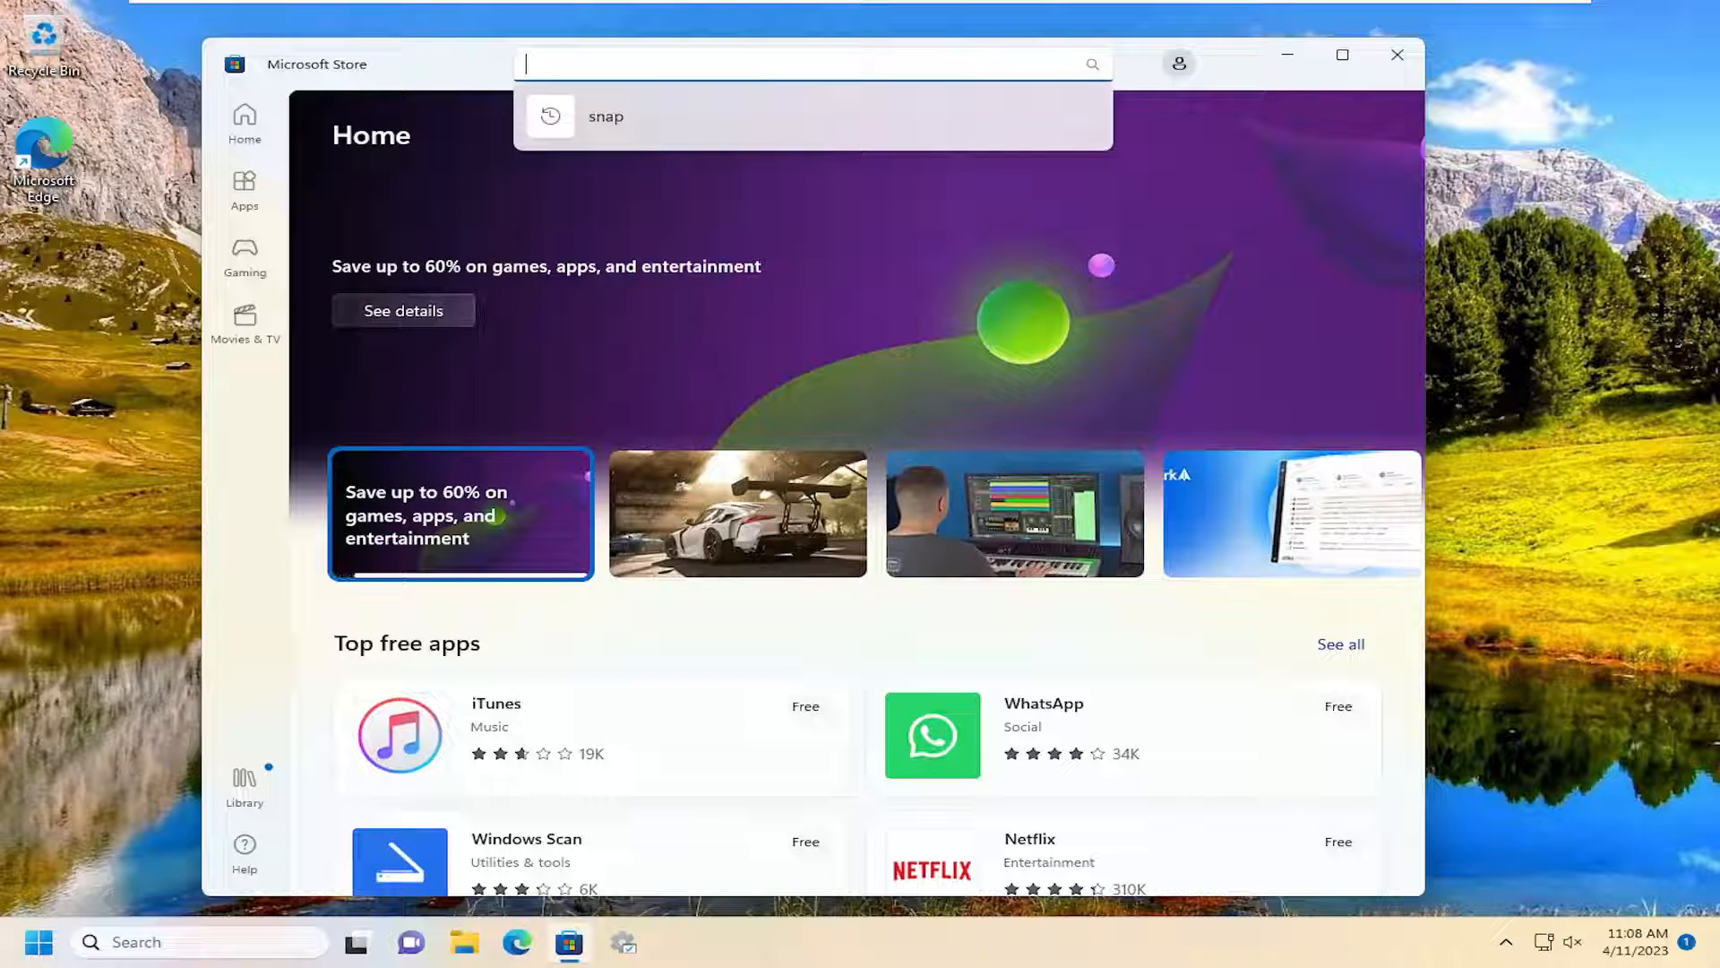
pyautogui.write('snapchat')
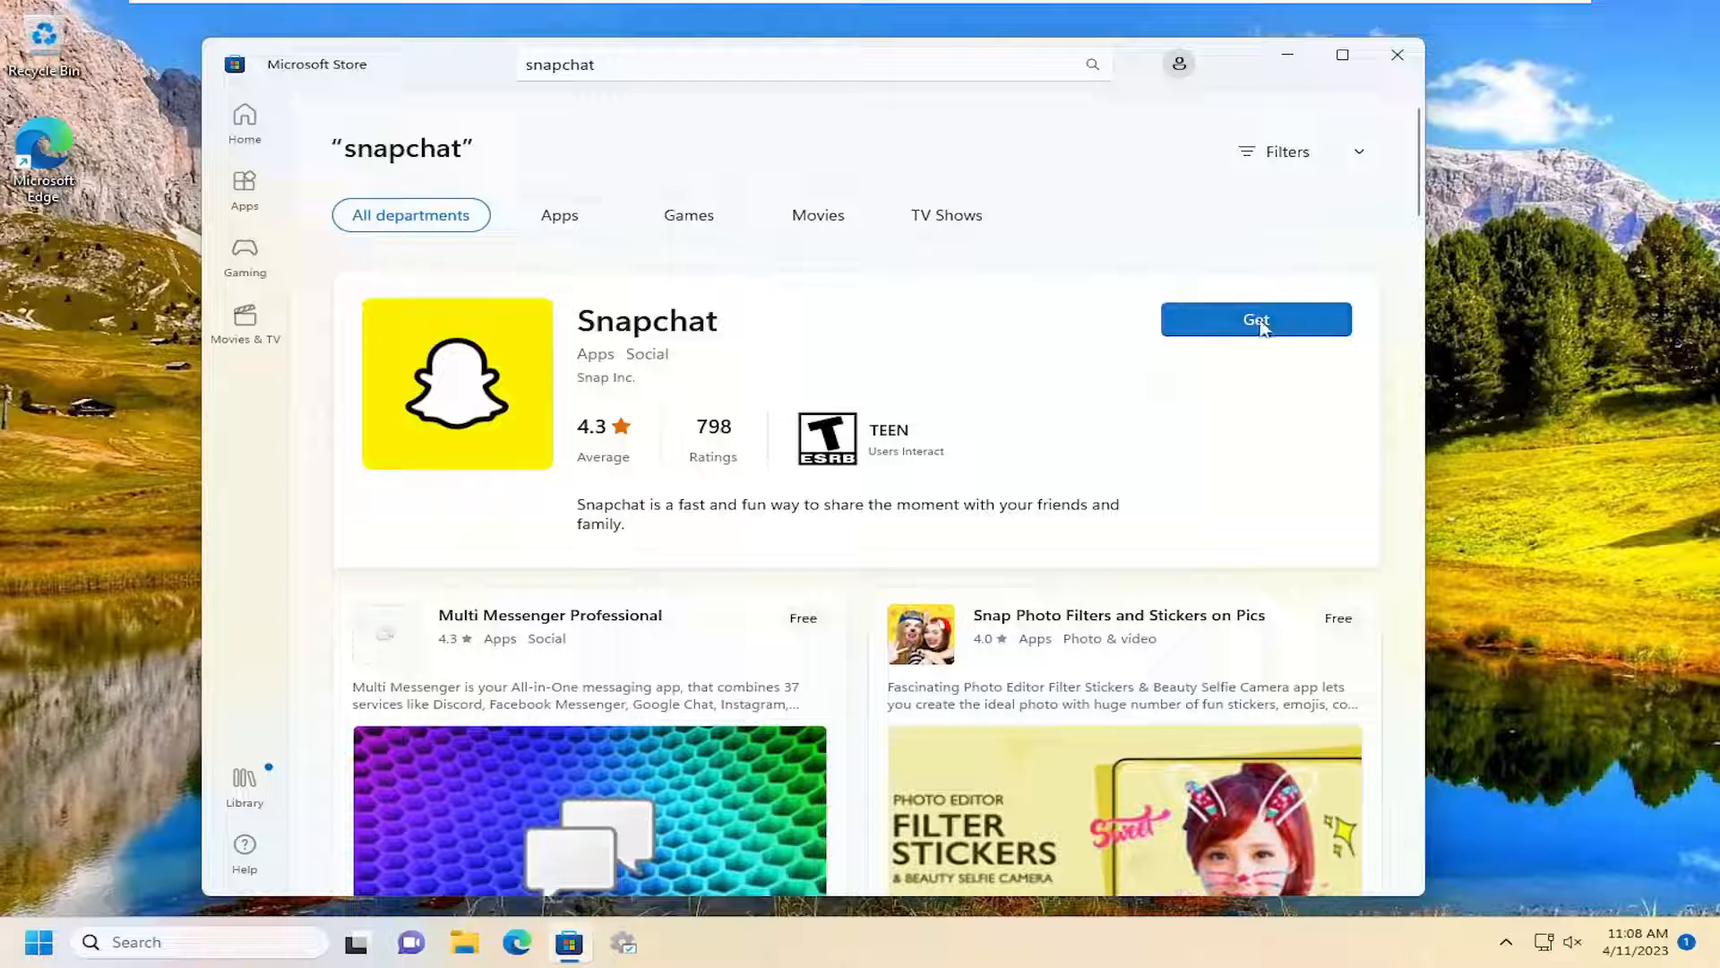
# Get Snapchat from its listing until it offers Open, then close the Store window
pyautogui.click(1256, 319)
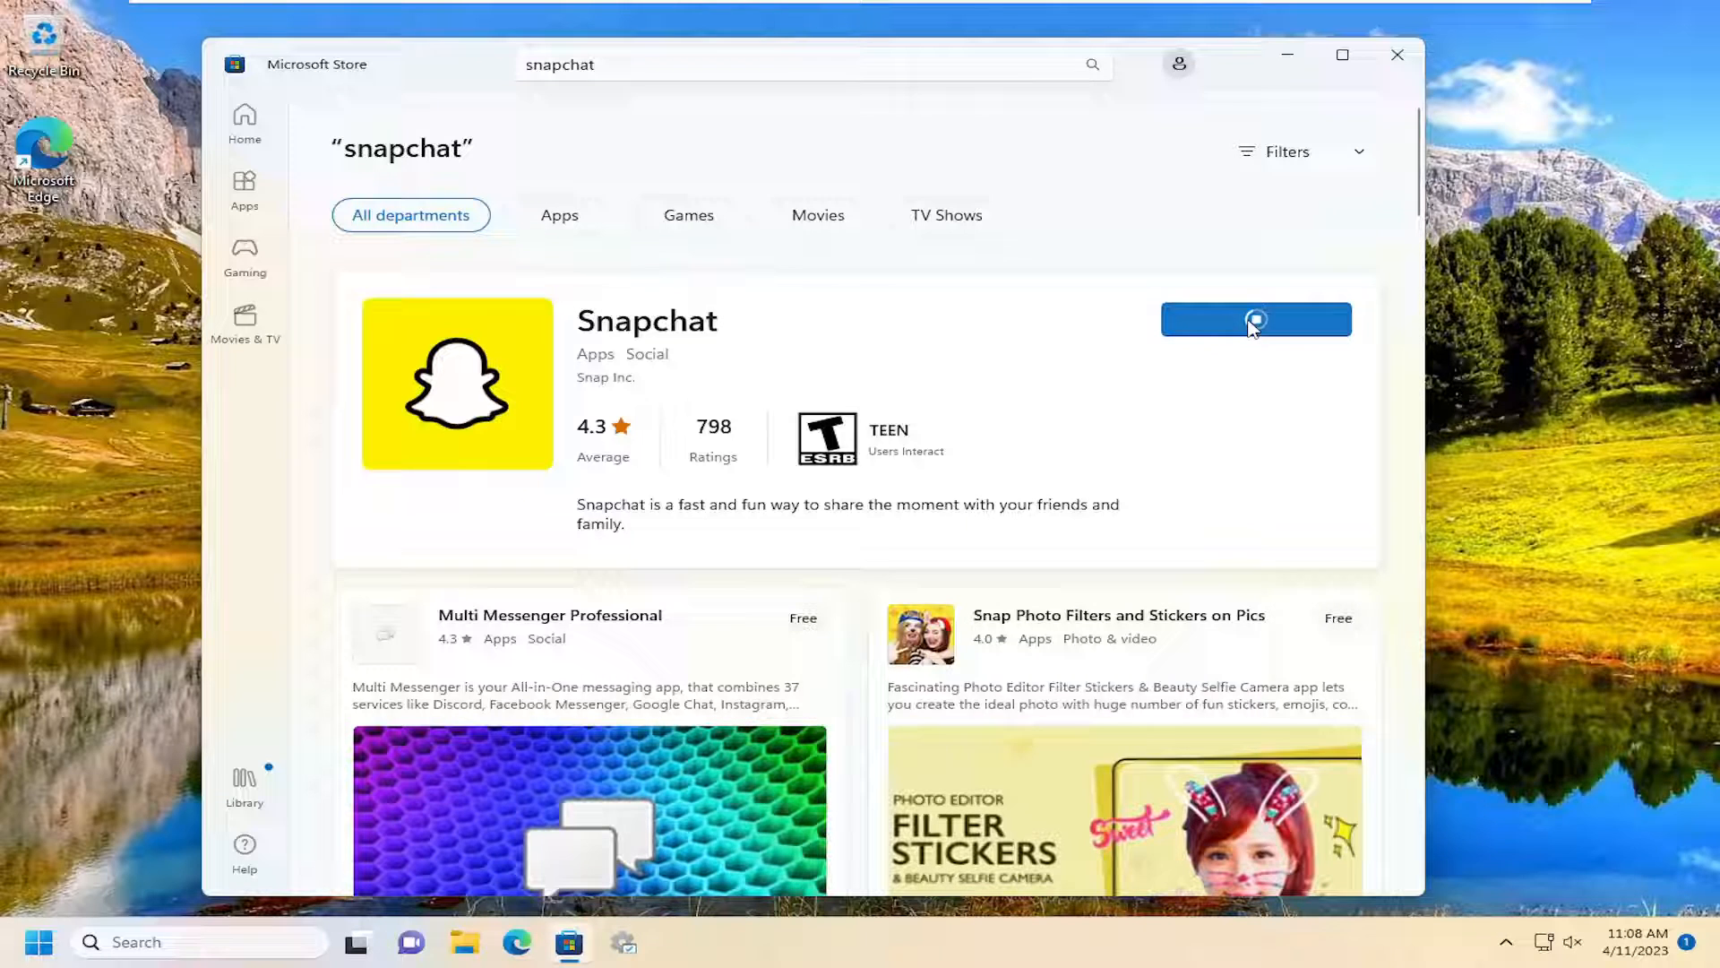
pyautogui.click(1256, 319)
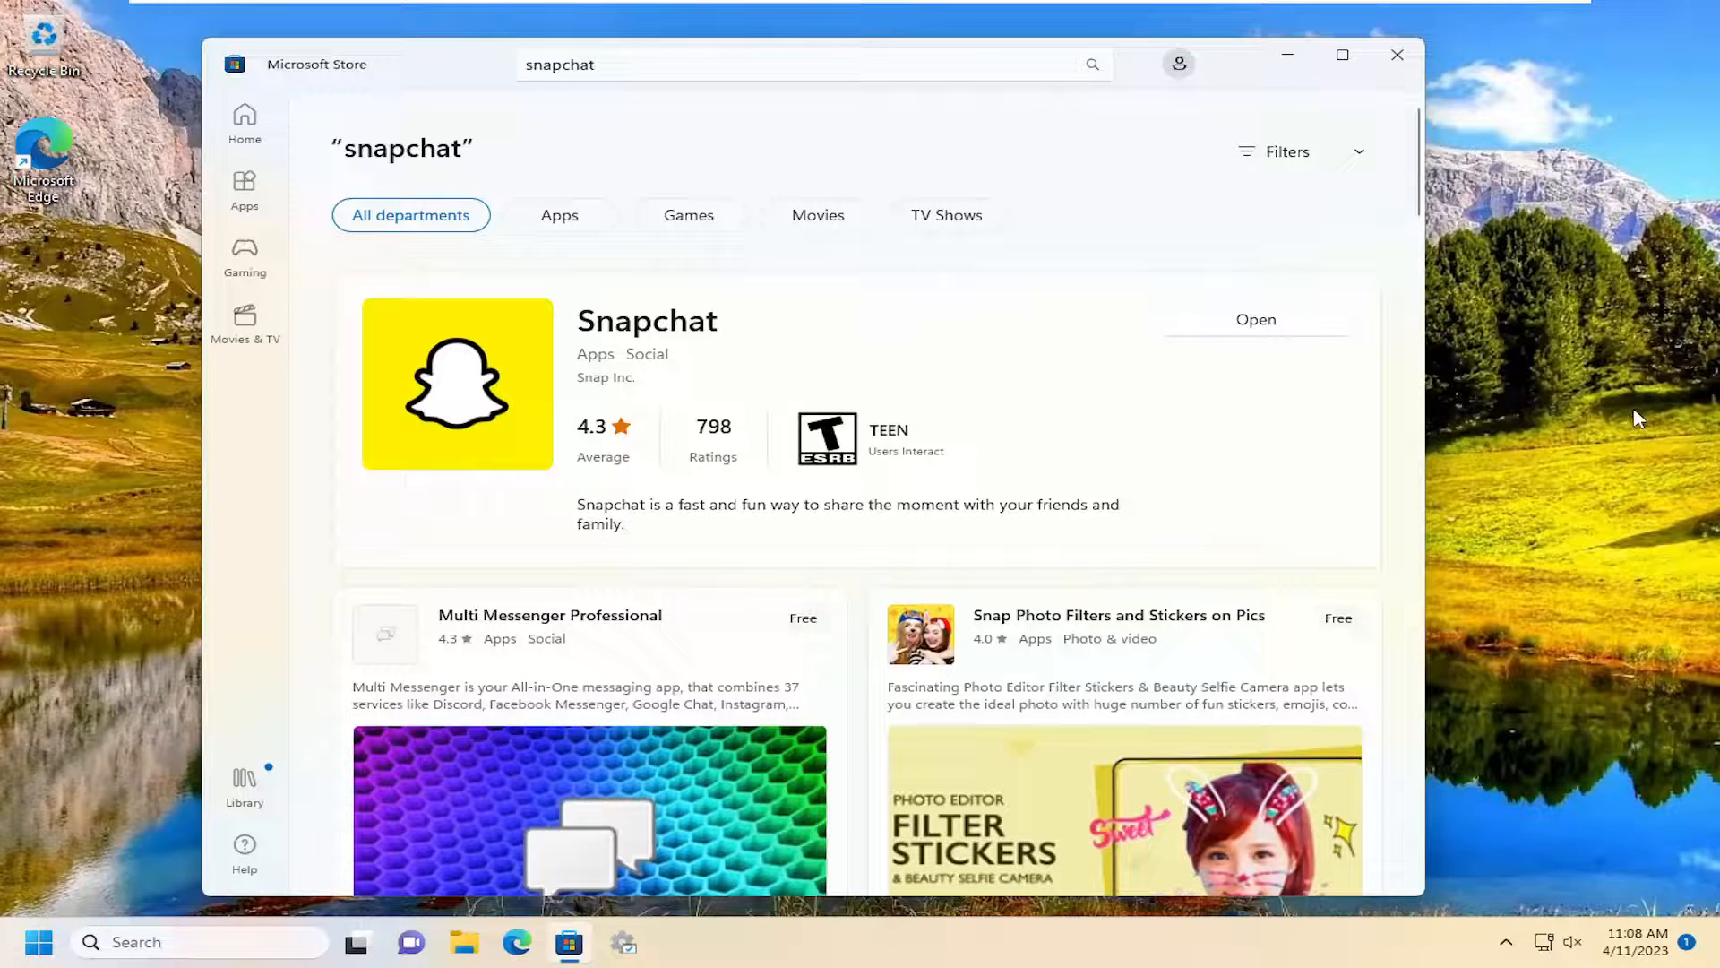
pyautogui.click(1254, 319)
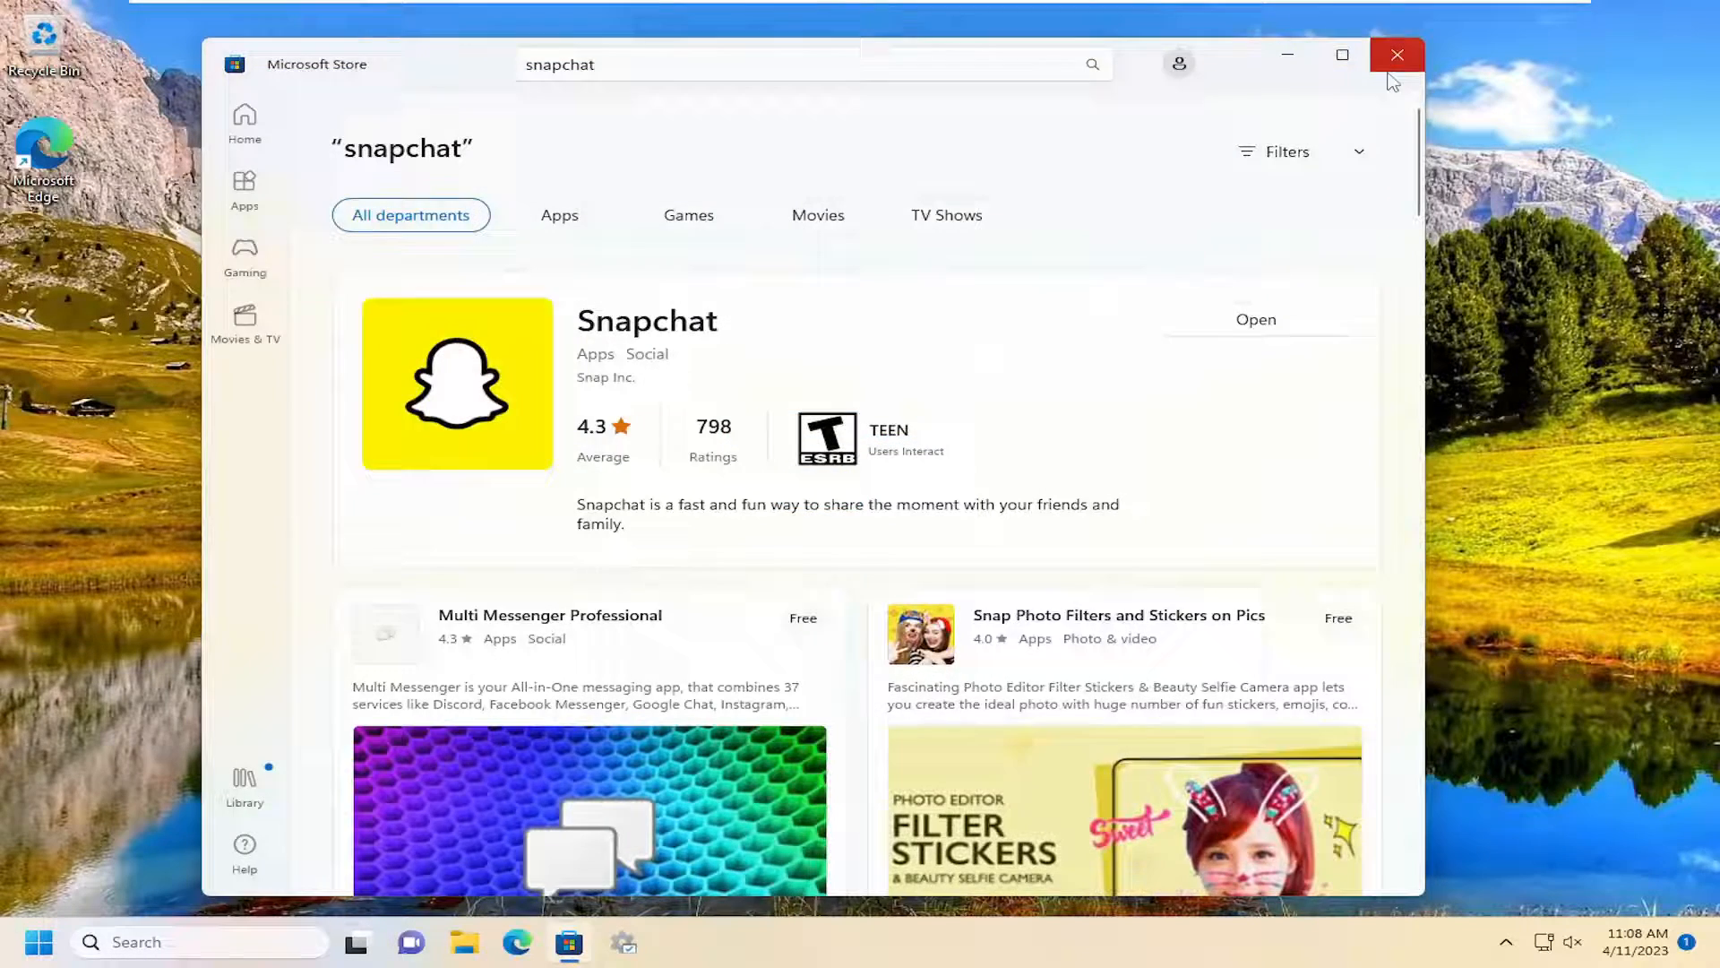
pyautogui.click(1397, 54)
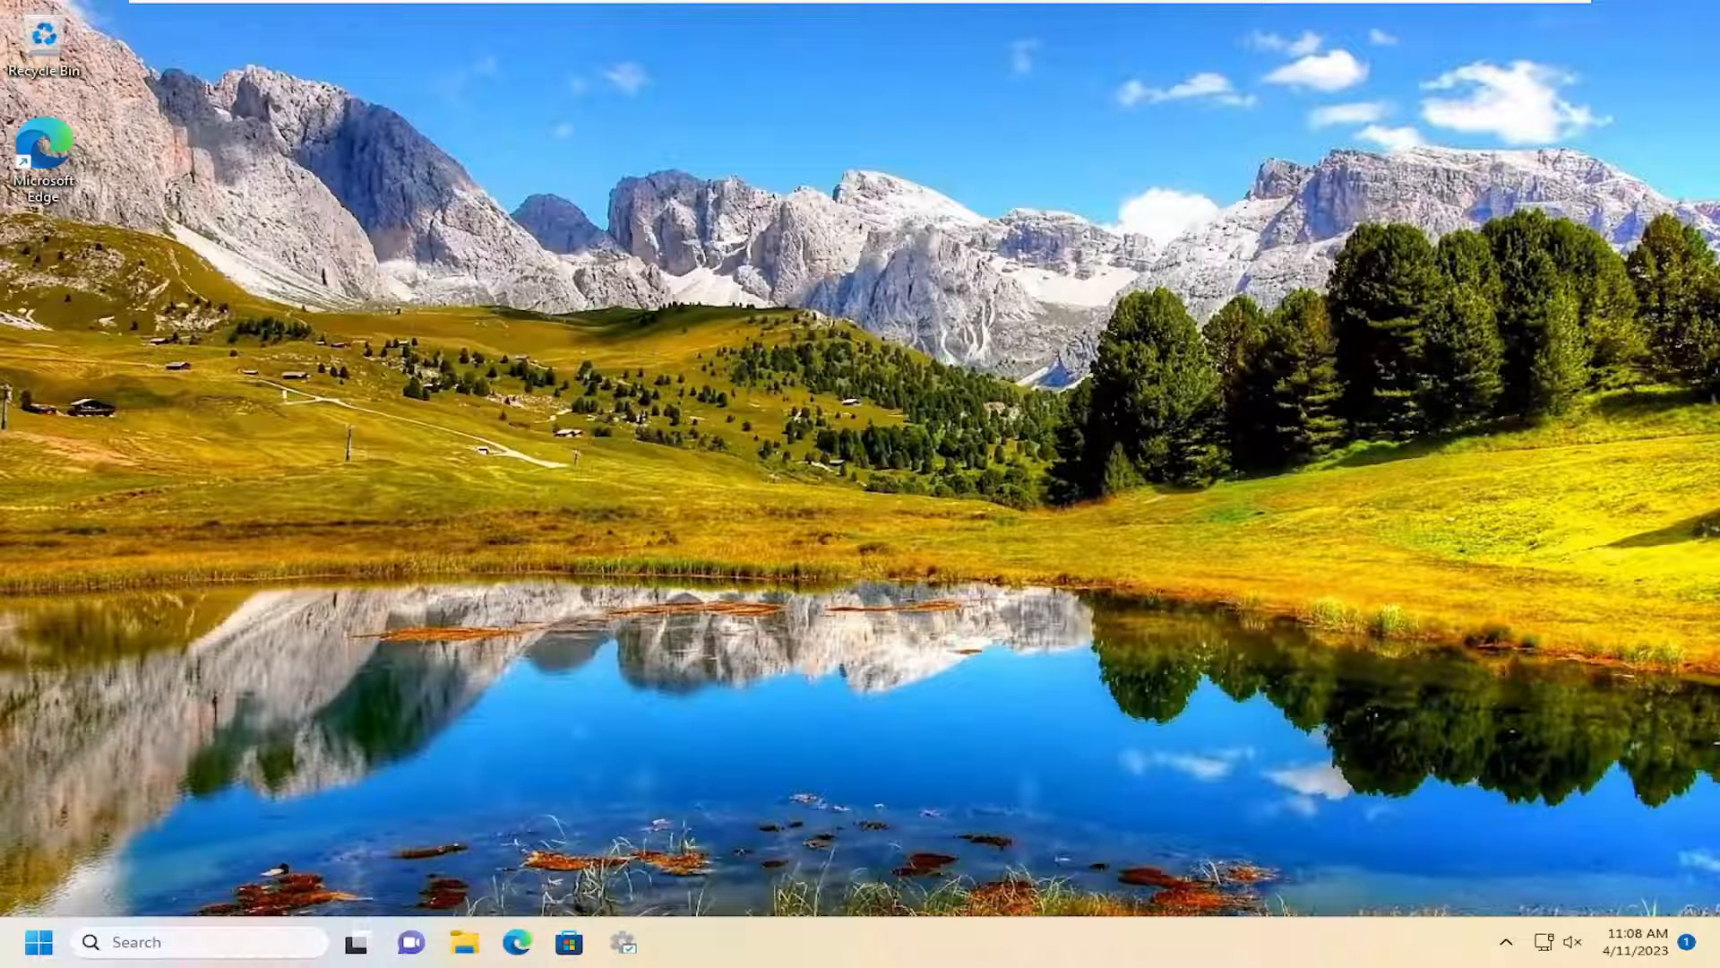